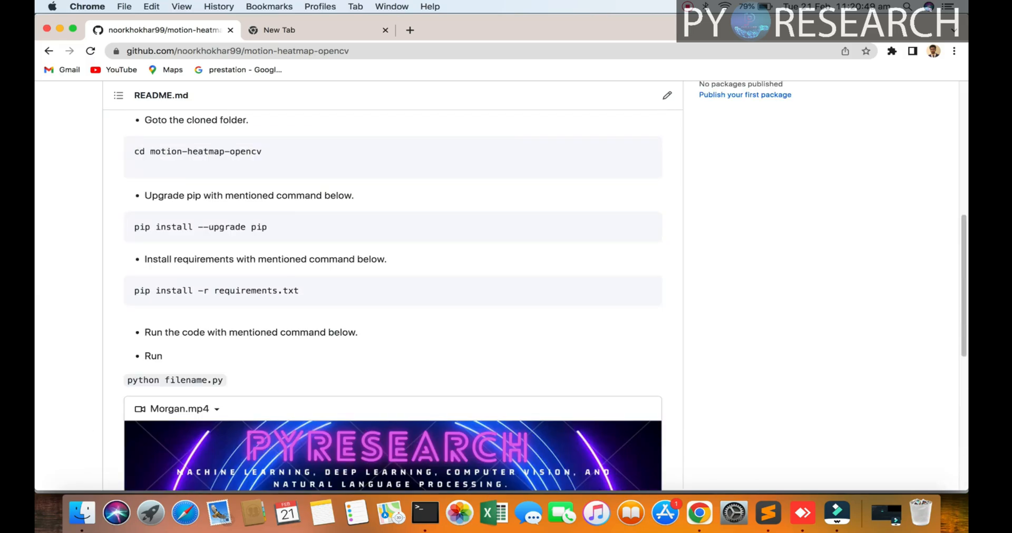
# - In Finder, enter motion-heatmap-opencv-master and open heatmap.py with Sublime Text
pyautogui.scroll(-3)
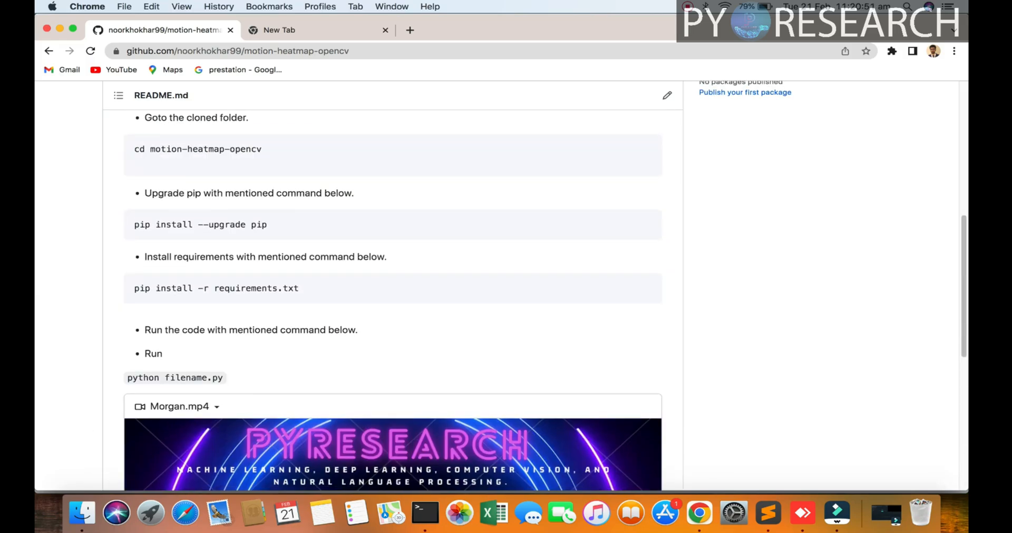
pyautogui.scroll(3)
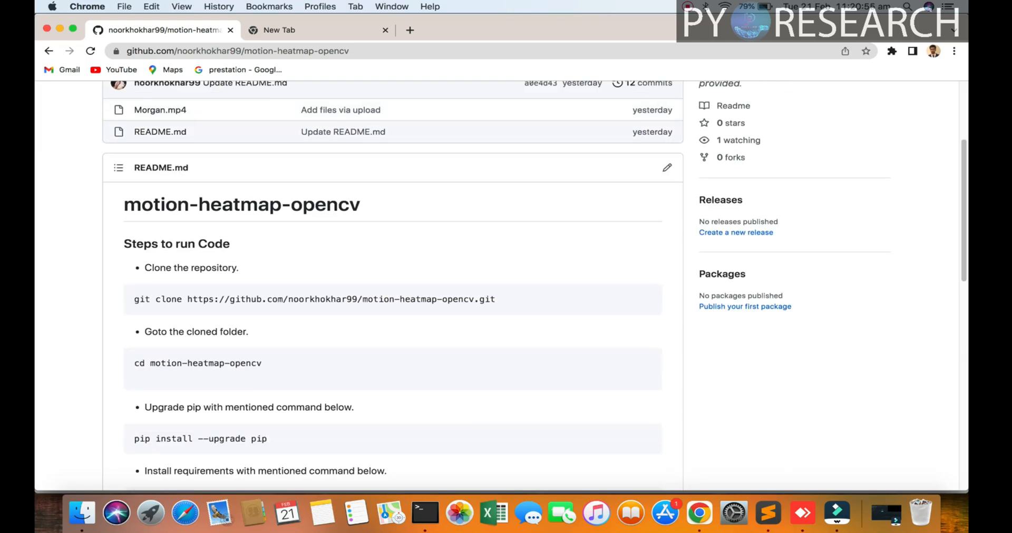
pyautogui.scroll(3)
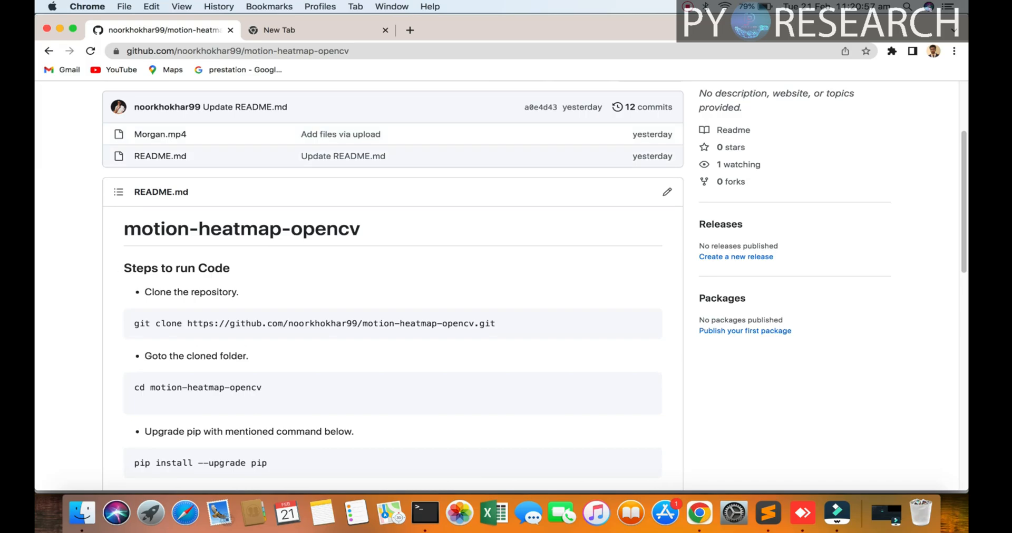
pyautogui.scroll(-3)
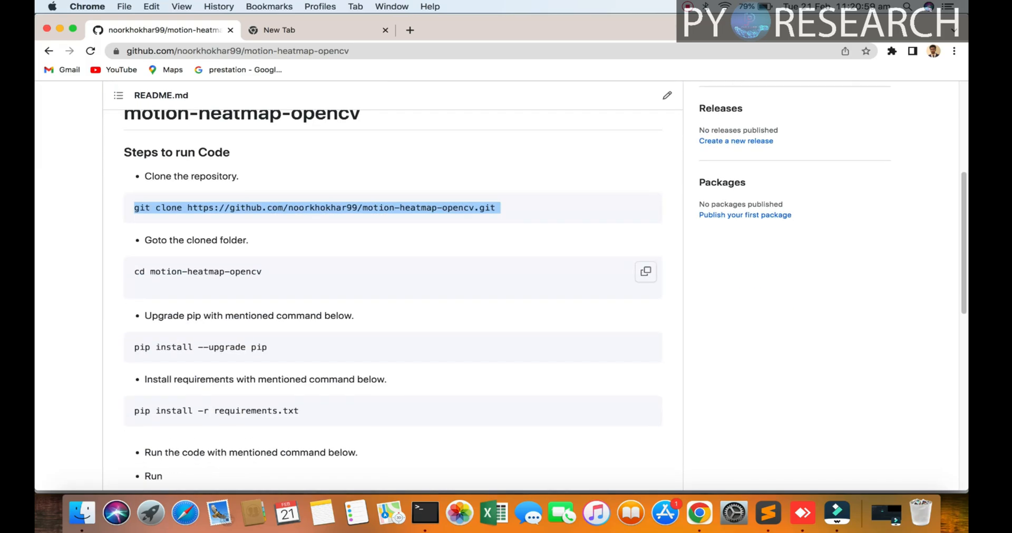
pyautogui.scroll(-3)
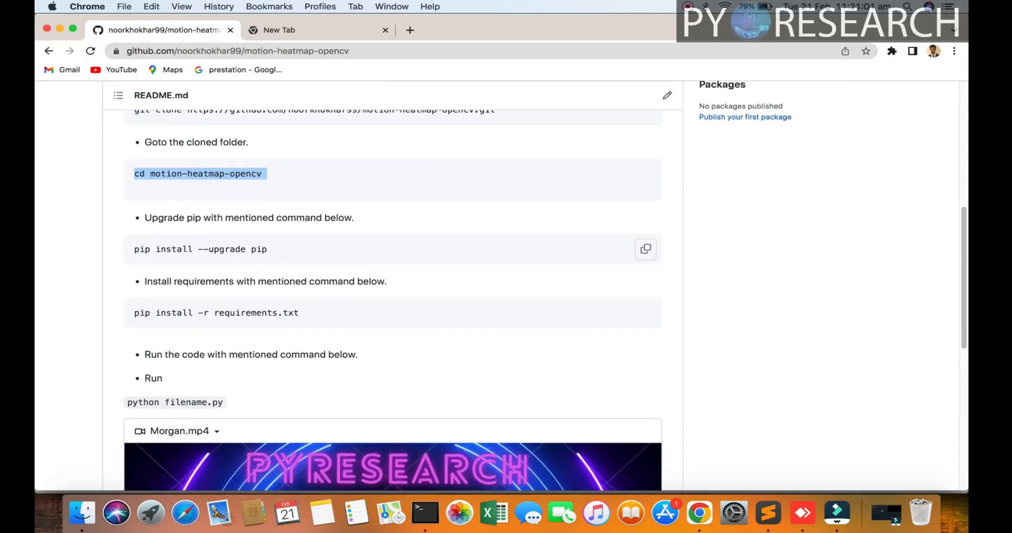
pyautogui.click(80, 513)
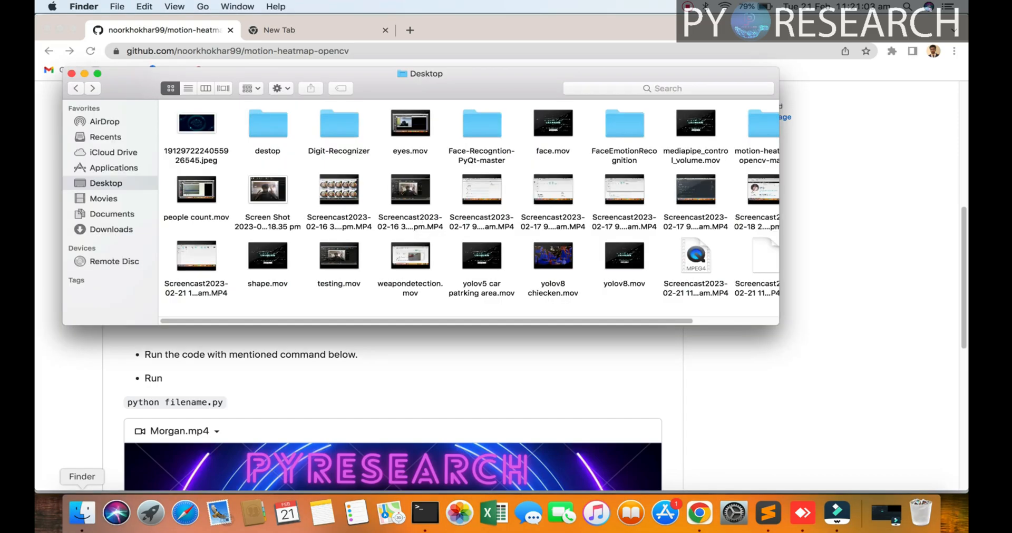
pyautogui.click(761, 123)
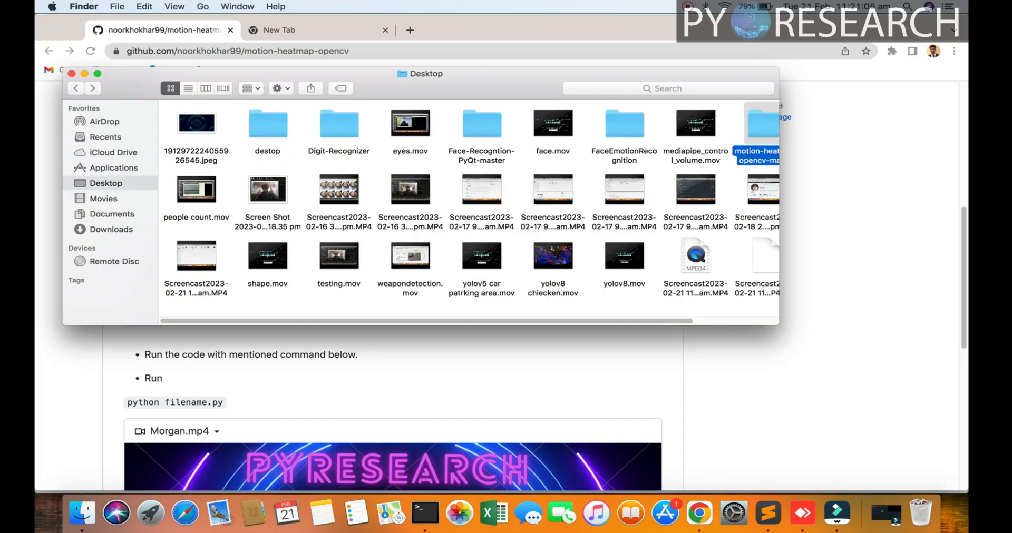
pyautogui.doubleClick(762, 123)
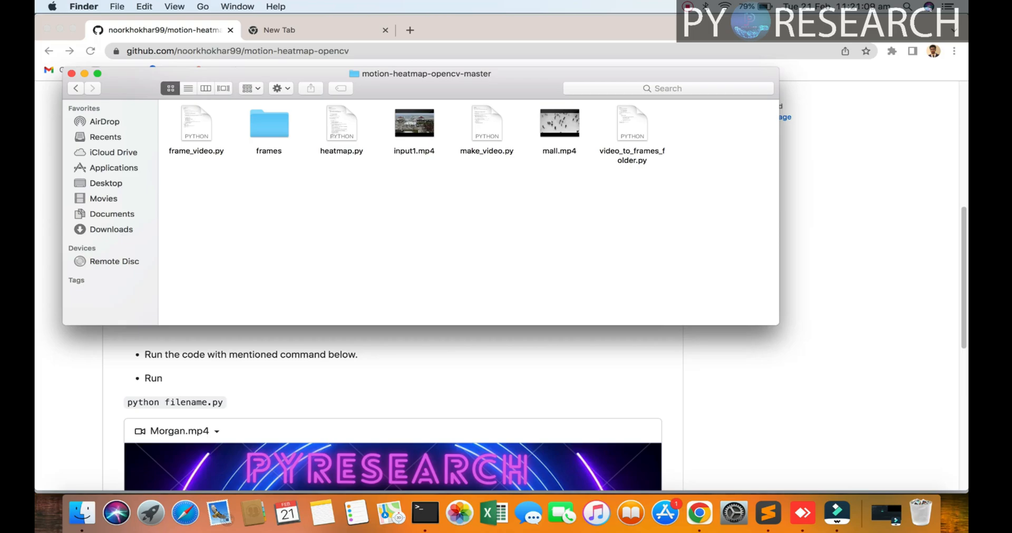
pyautogui.rightClick(342, 123)
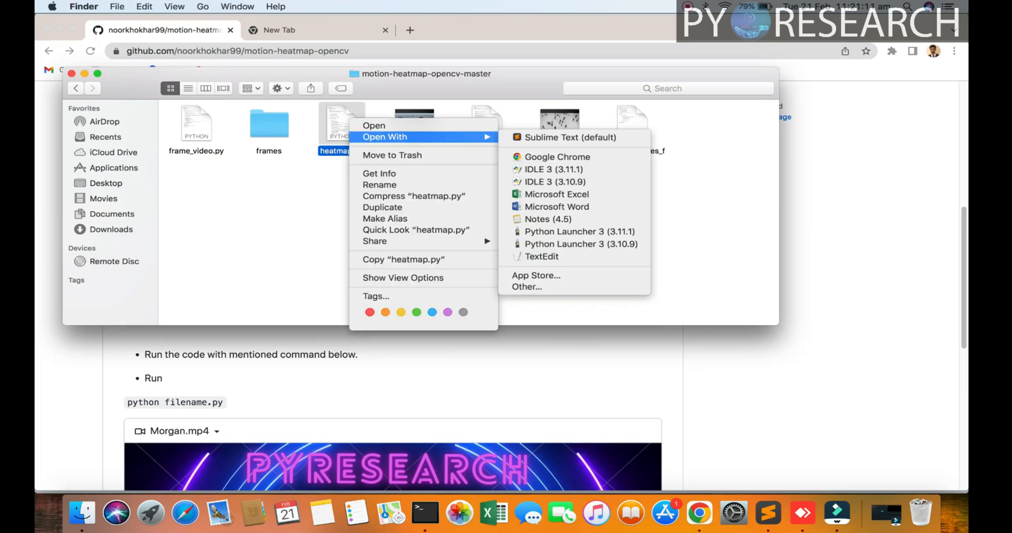
pyautogui.click(563, 137)
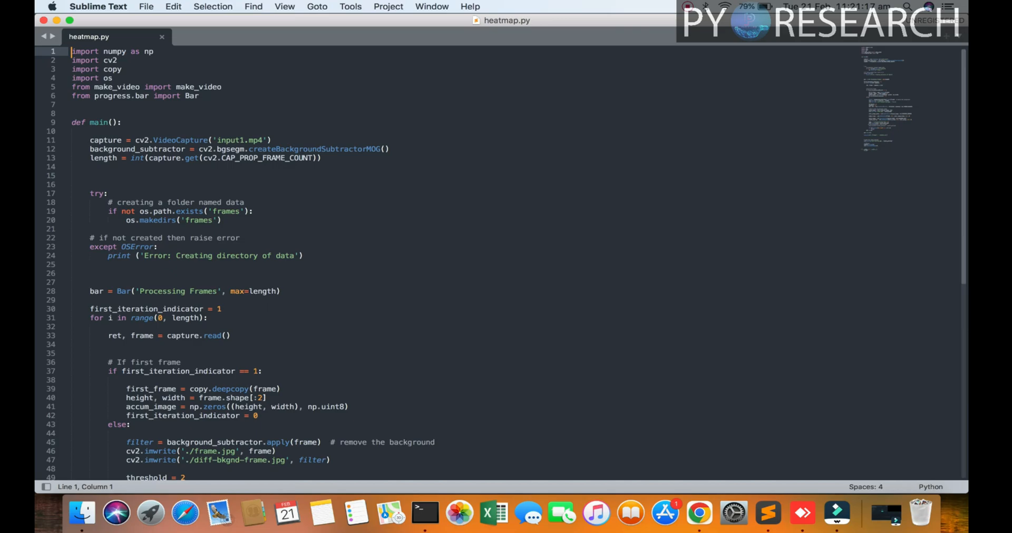
pyautogui.moveTo(73, 51); pyautogui.dragTo(222, 86)
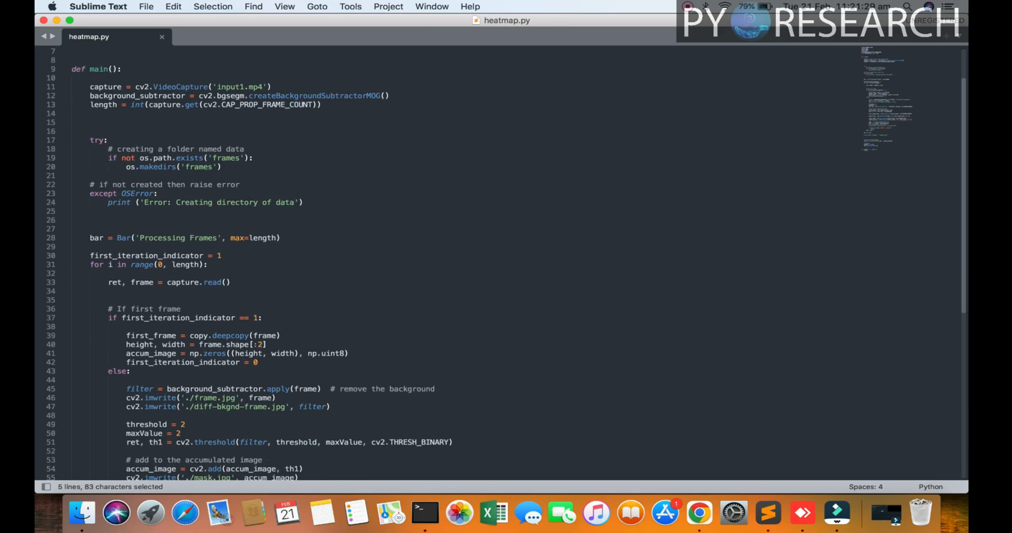
pyautogui.scroll(-3)
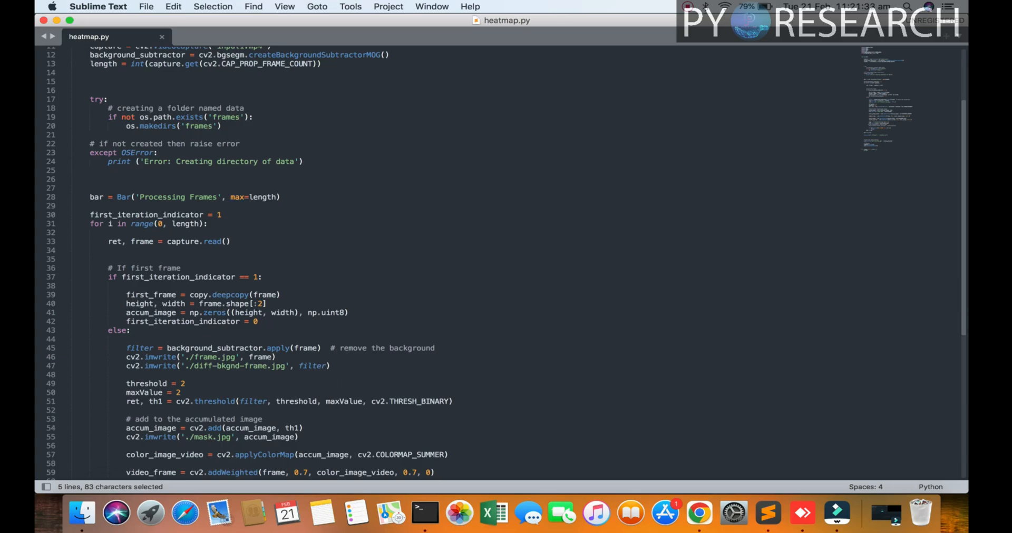
pyautogui.scroll(-3)
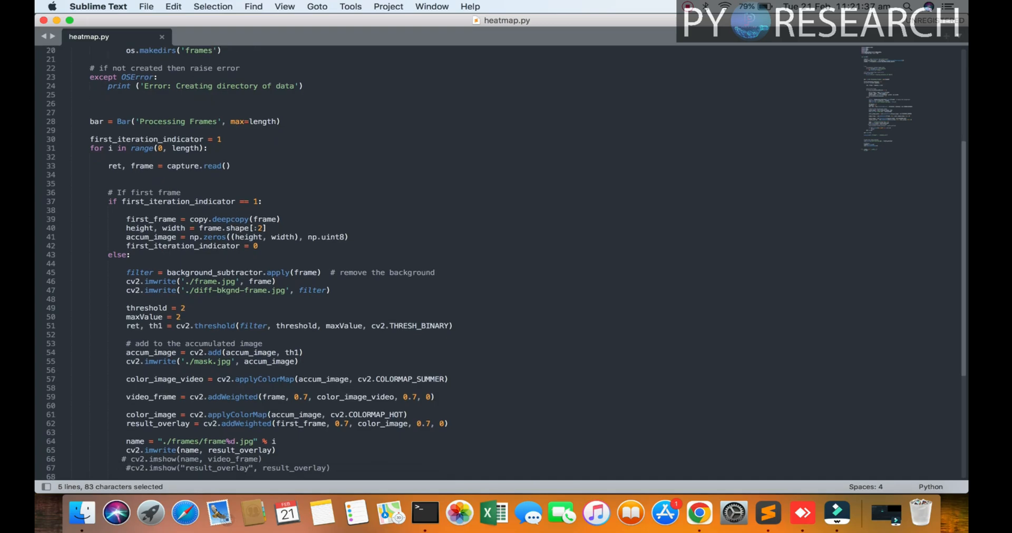
pyautogui.scroll(-3)
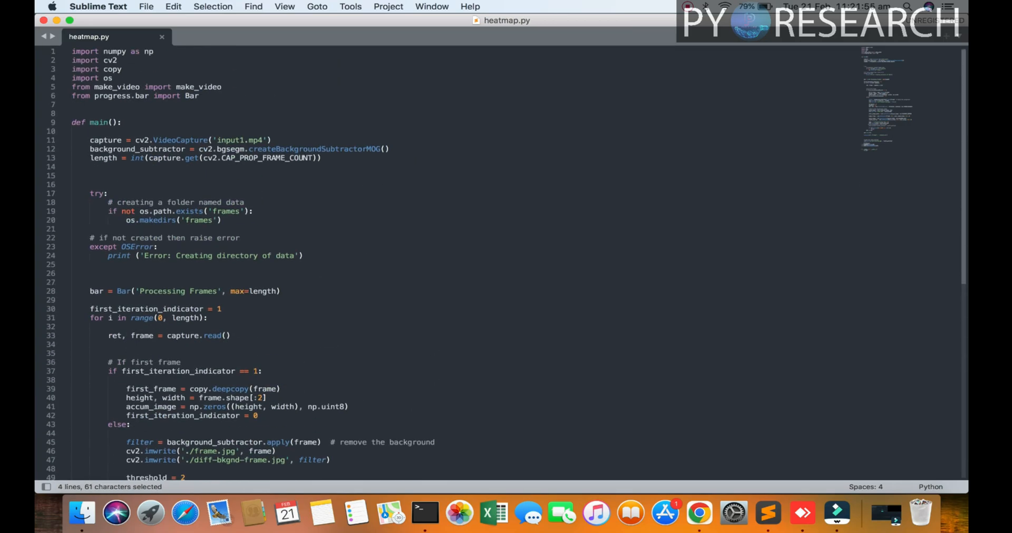
# - Append the comment '#0 #1' to line 11's input1.mp4 capture line and select 'input1'
pyautogui.click(272, 140)
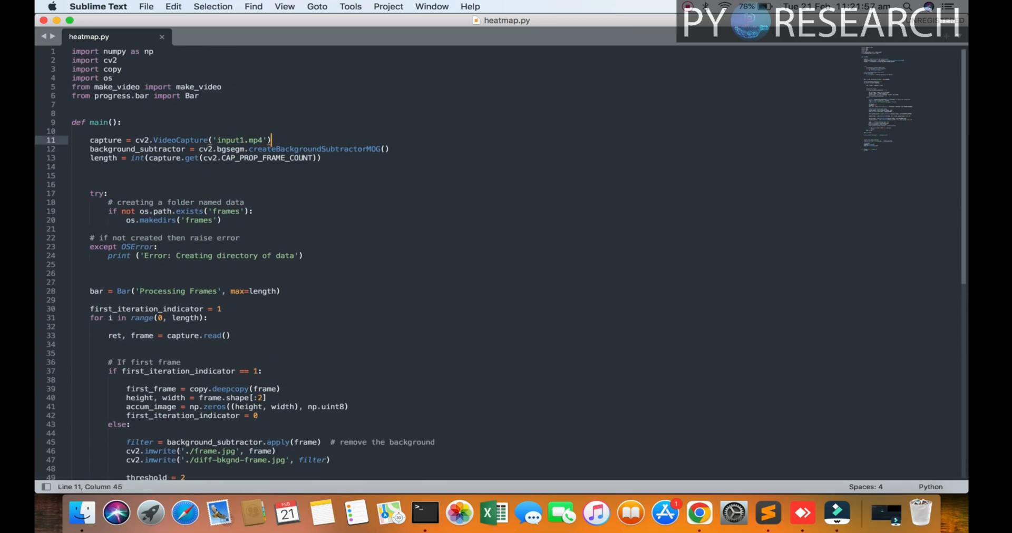
pyautogui.write('#0')
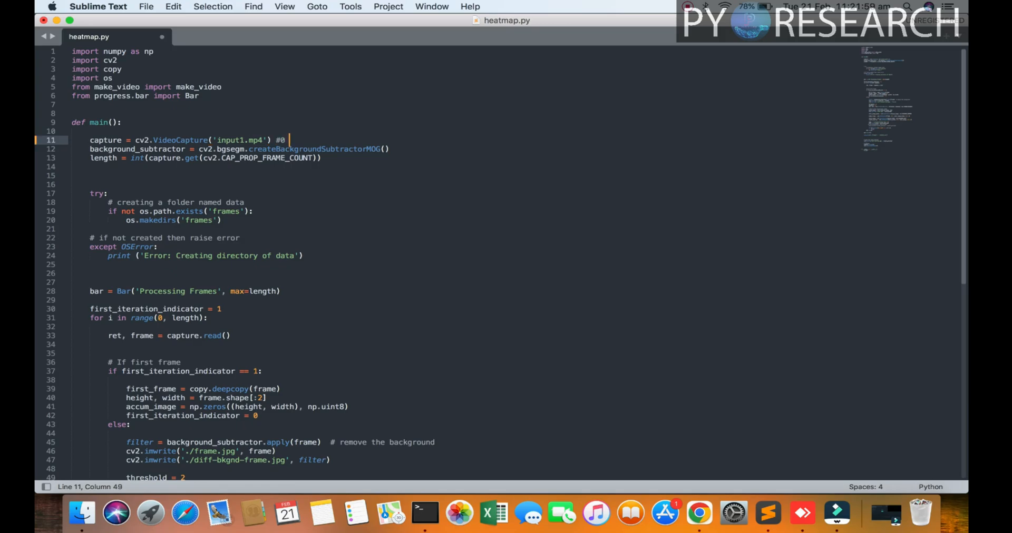
pyautogui.write('#1')
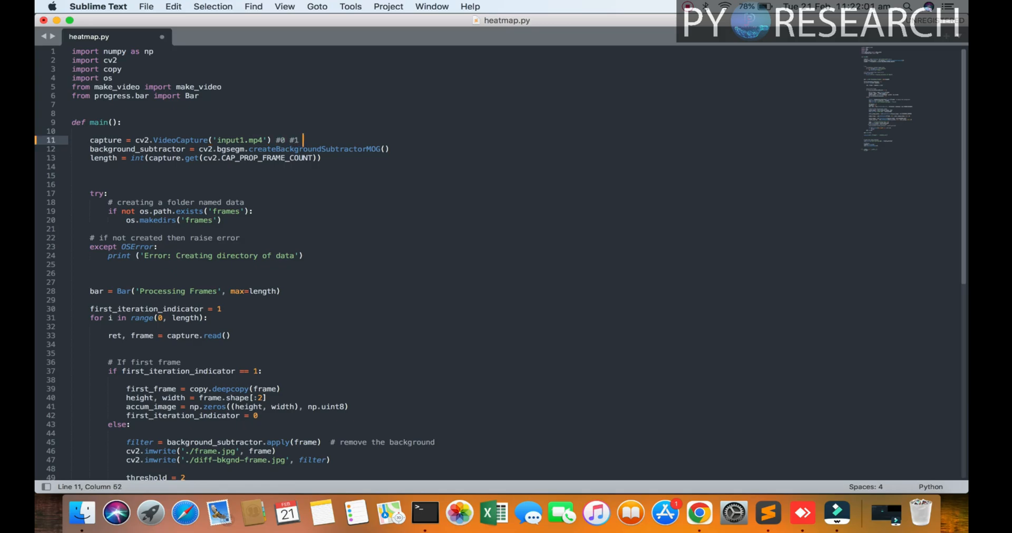
pyautogui.doubleClick(228, 141)
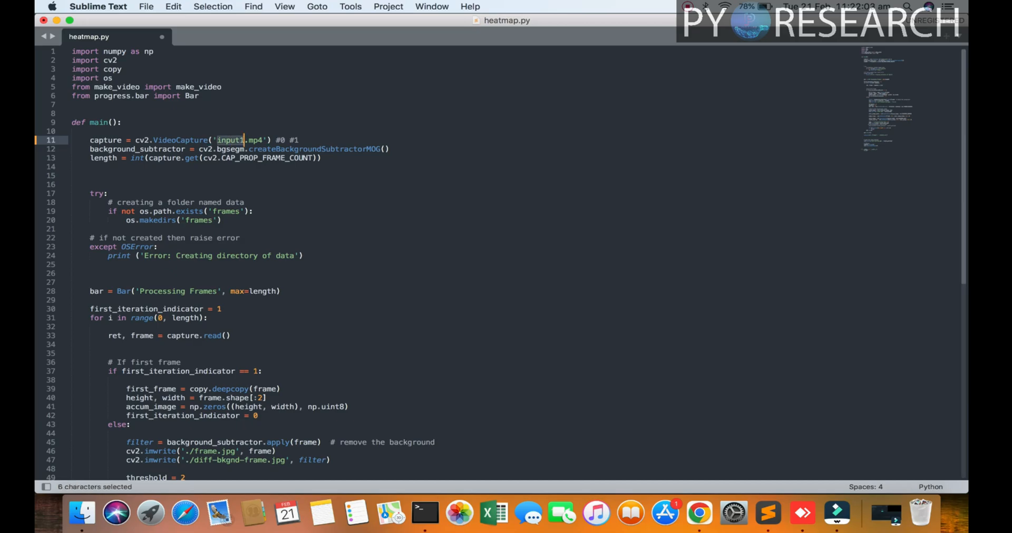
pyautogui.moveTo(81, 514)
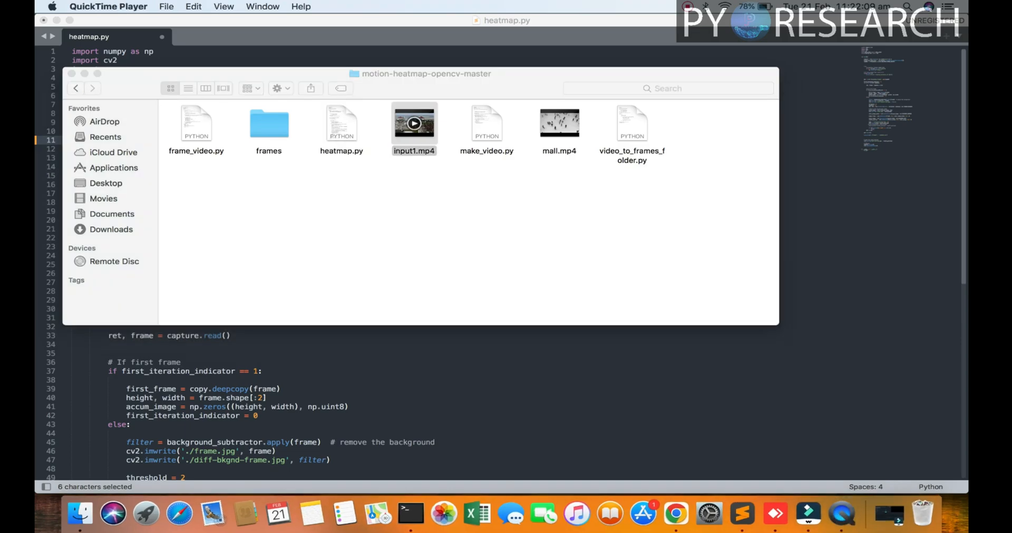
# - Play input1.mp4 from the project folder in QuickTime Player
pyautogui.doubleClick(414, 123)
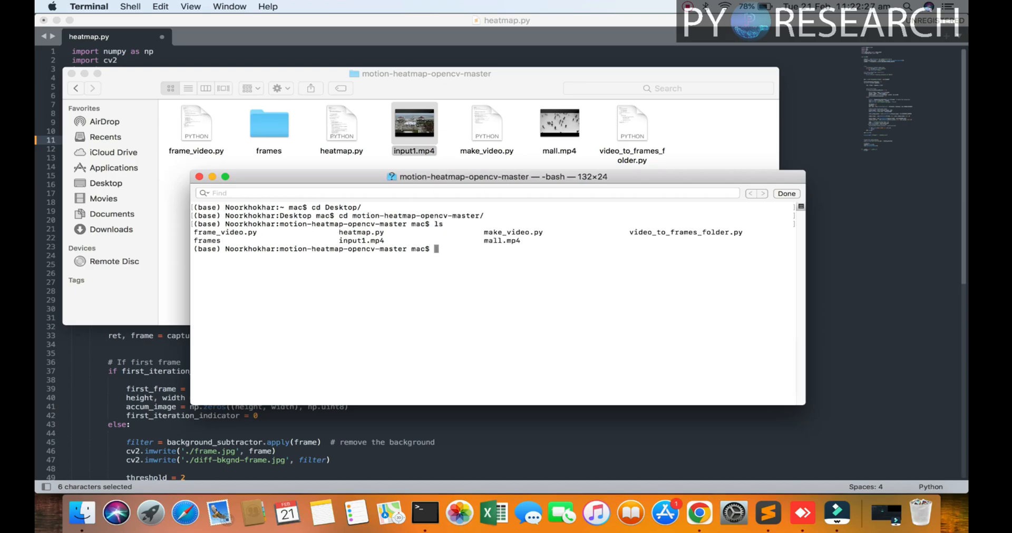
# - Activate the python36 conda environment, check python, then run 'python heatmap.py'
pyautogui.click(785, 193)
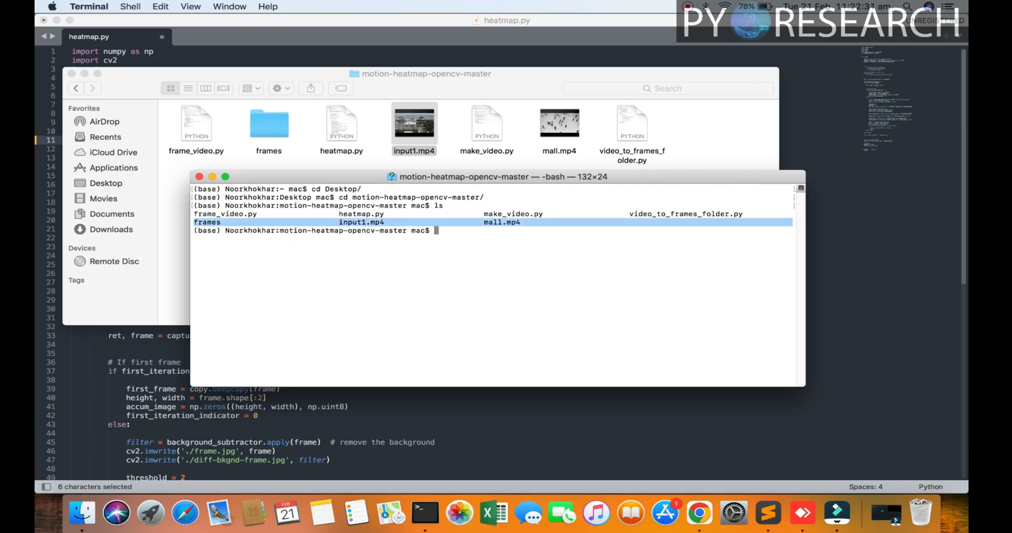
pyautogui.write('conda activate python36')
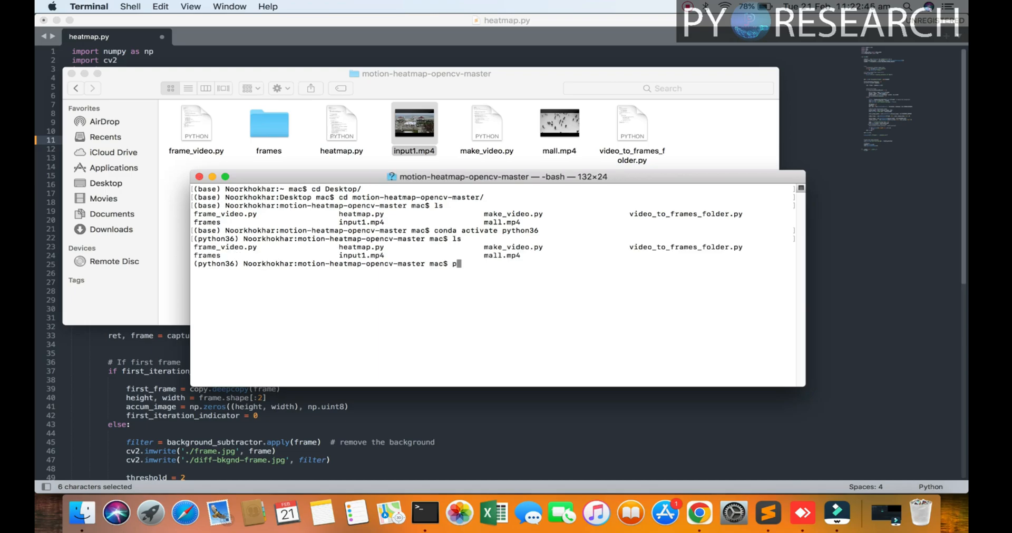
pyautogui.write('ython')
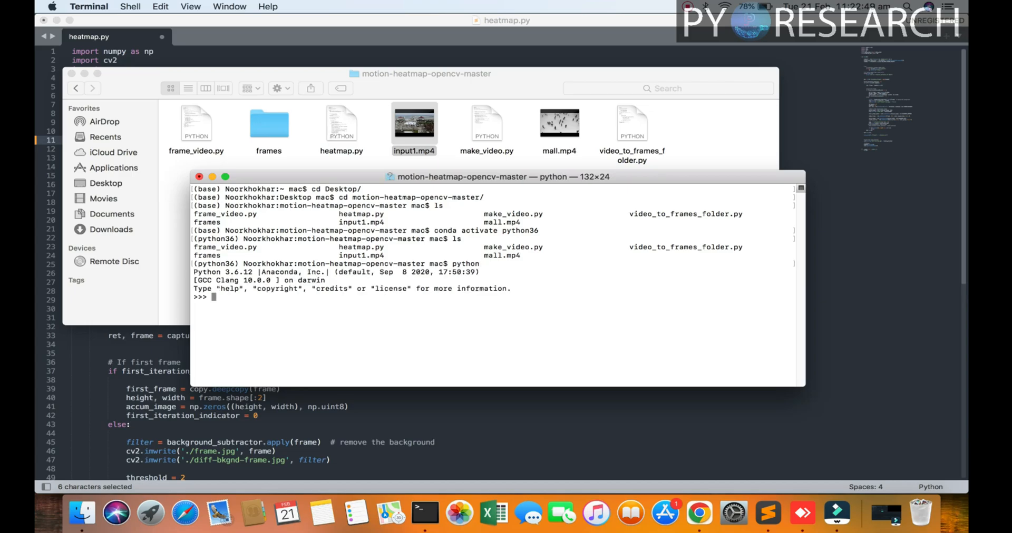
pyautogui.write('quit()')
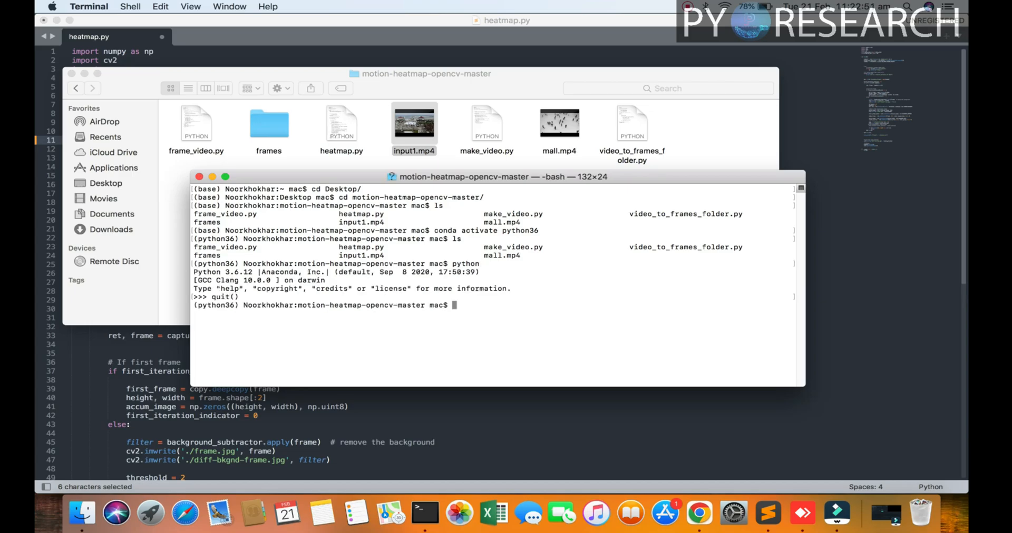
pyautogui.write('python')
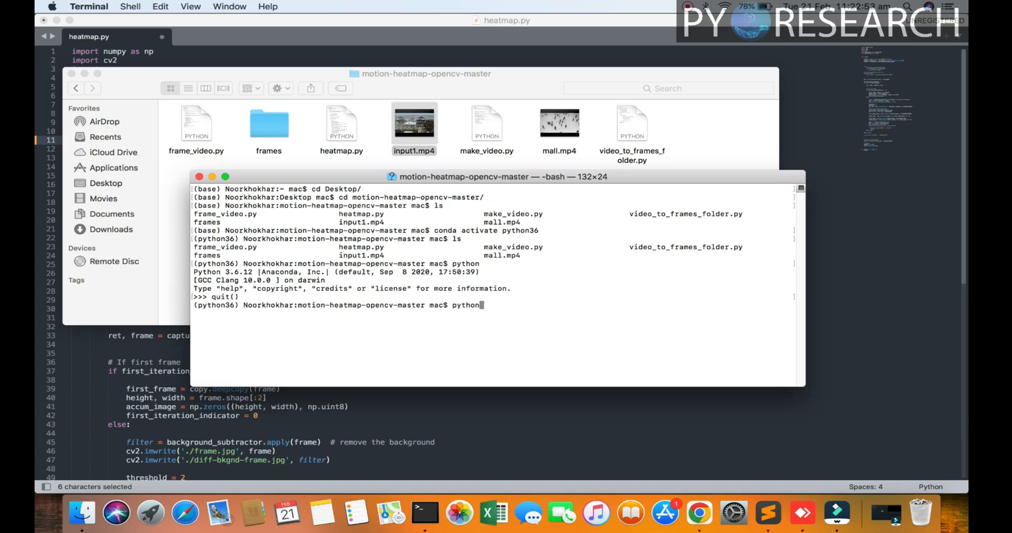
pyautogui.write('heatmap.py')
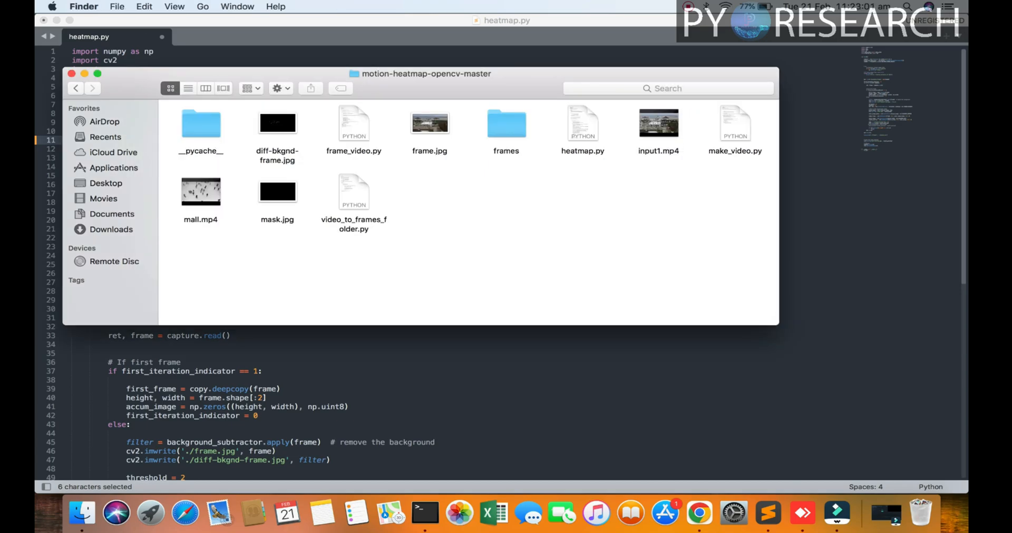
# - Open mask.jpg and browse the generated output images in Finder
pyautogui.doubleClick(277, 192)
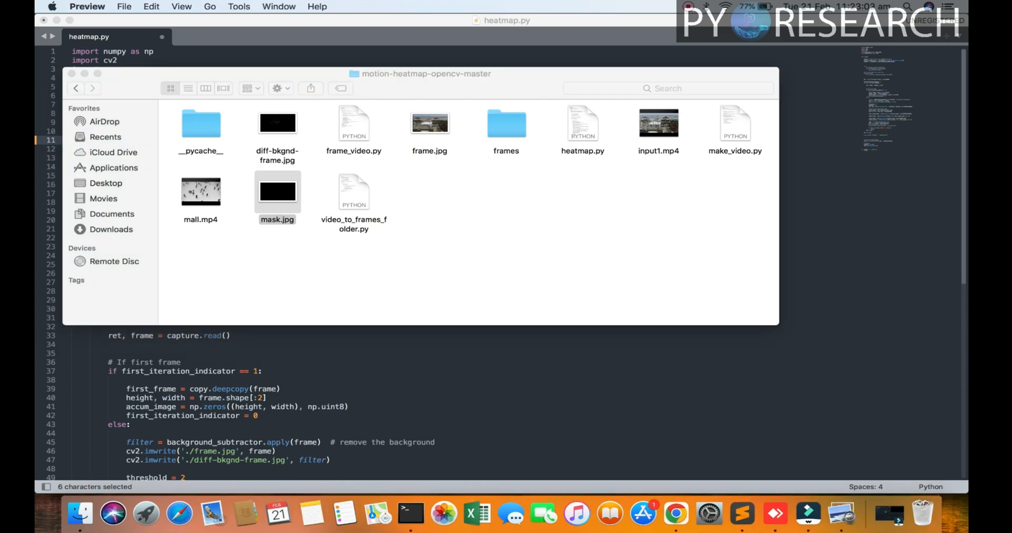
pyautogui.doubleClick(277, 191)
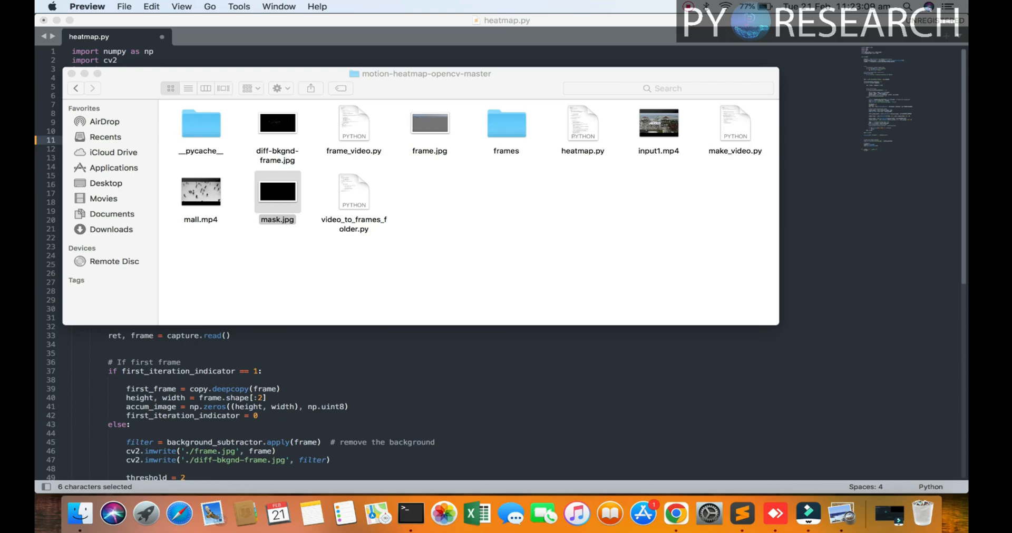
pyautogui.click(429, 123)
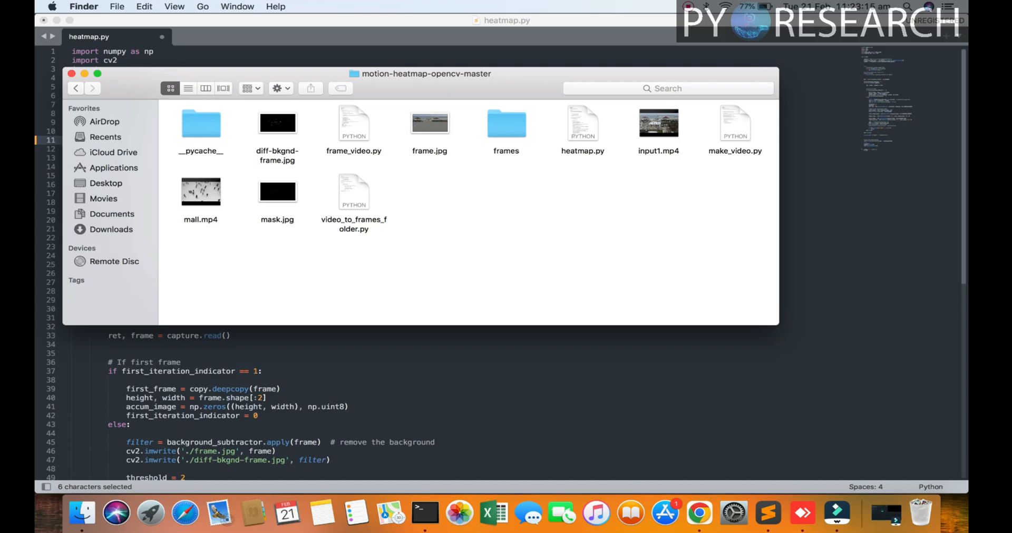
pyautogui.doubleClick(505, 123)
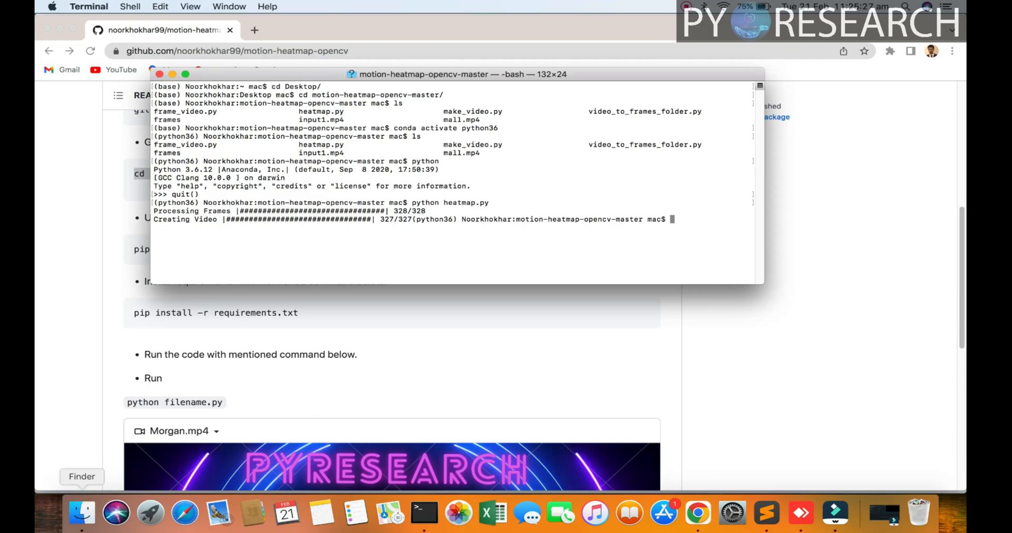
# - Go back to the project folder in Finder and open output.avi
pyautogui.click(81, 513)
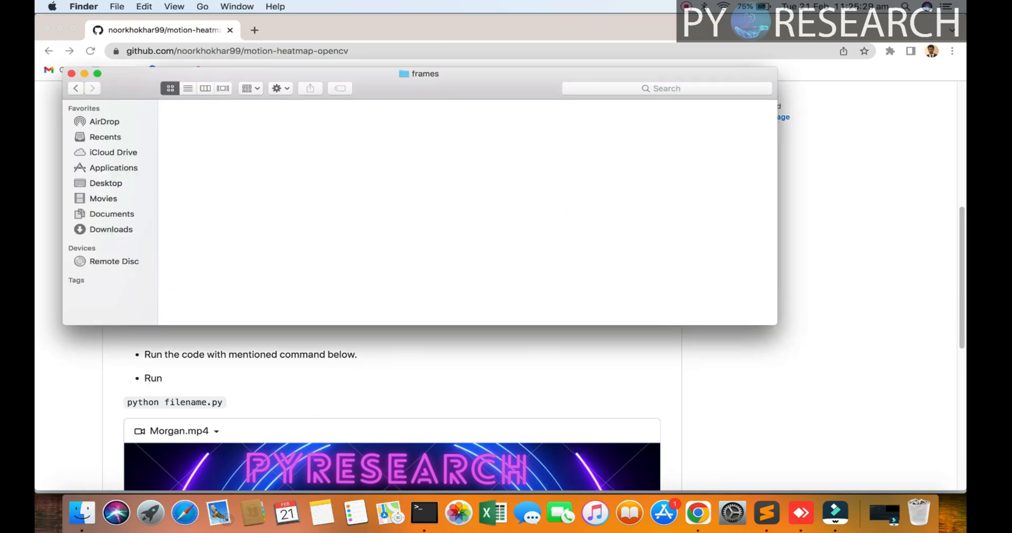
pyautogui.click(75, 88)
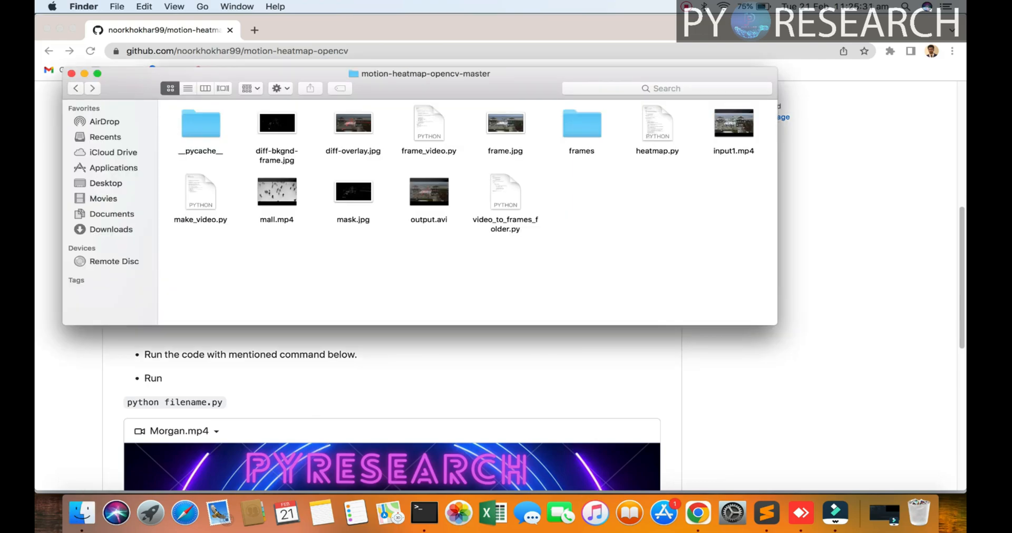
pyautogui.click(428, 192)
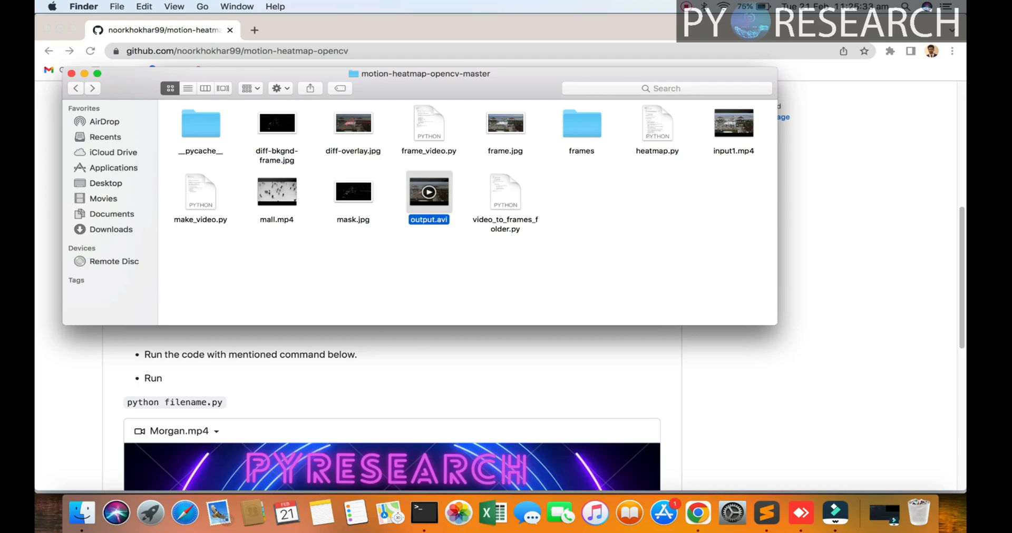
pyautogui.doubleClick(428, 192)
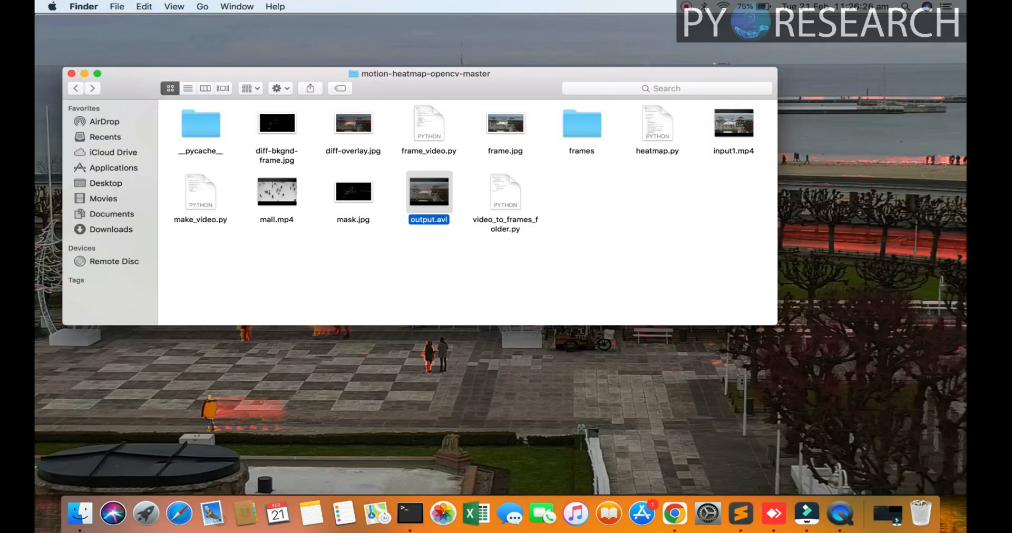
# - Bring output.avi forward in QuickTime Player and play the heatmap video
pyautogui.doubleClick(428, 191)
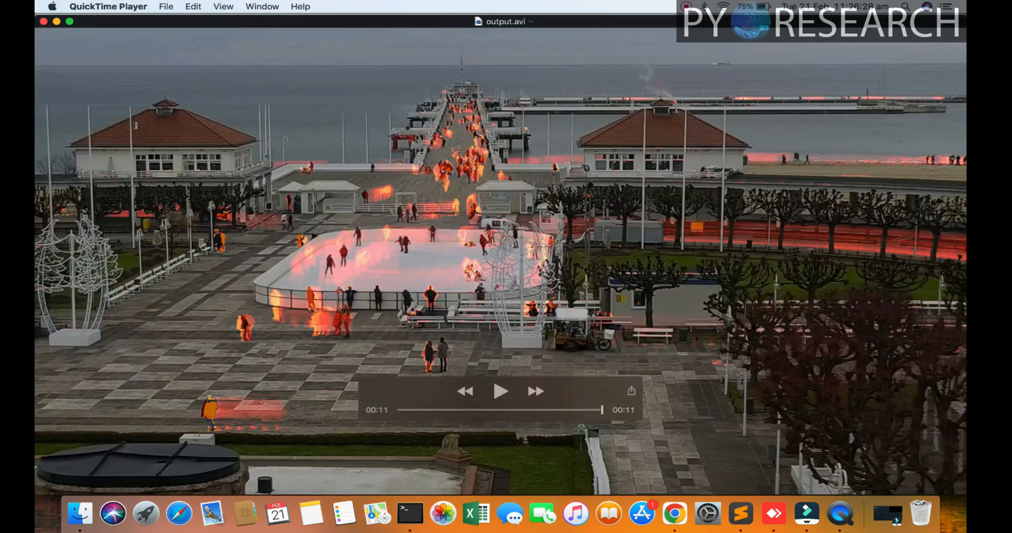
pyautogui.click(500, 391)
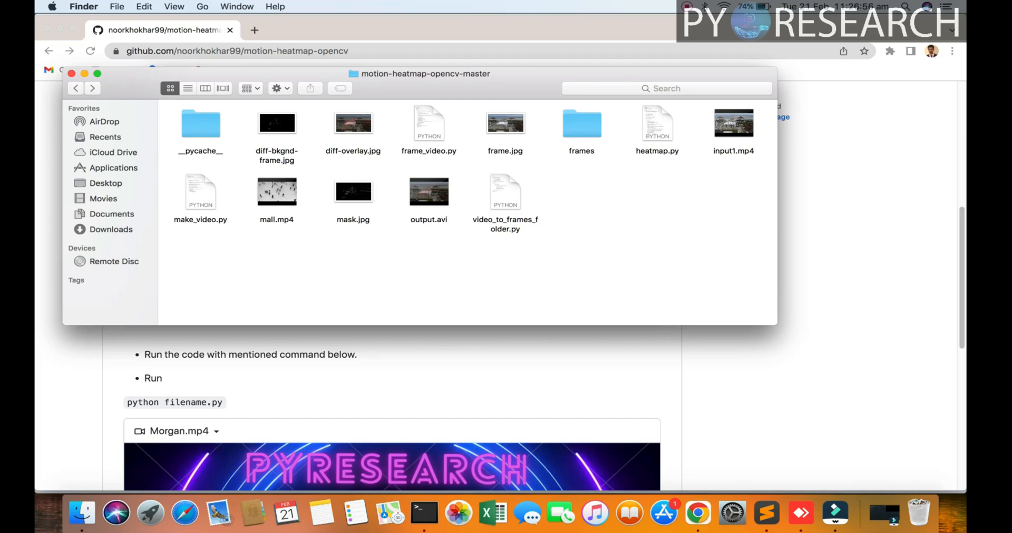
# - Open diff-overlay.jpg in Preview, then select diff-bkgnd-frame.jpg
pyautogui.click(353, 123)
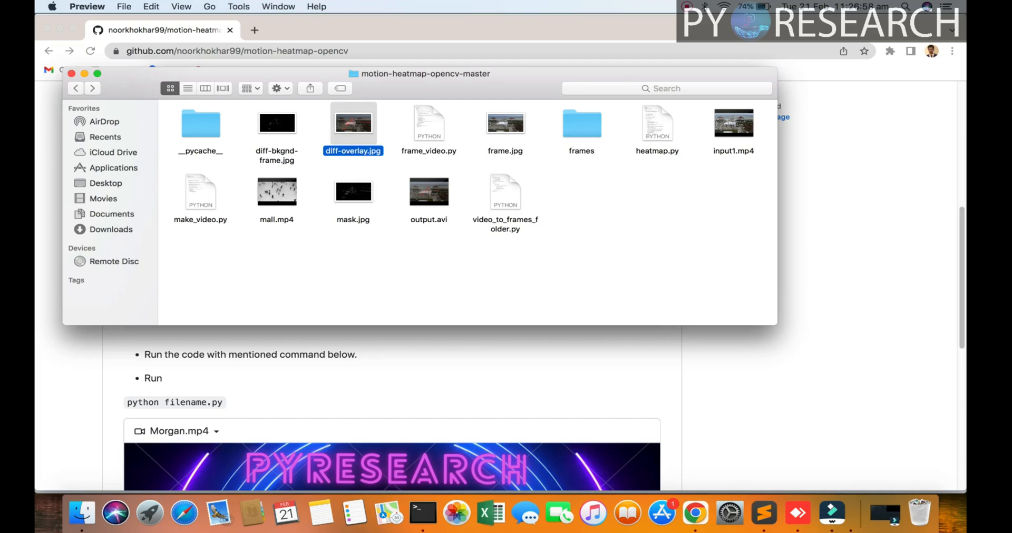
pyautogui.doubleClick(353, 123)
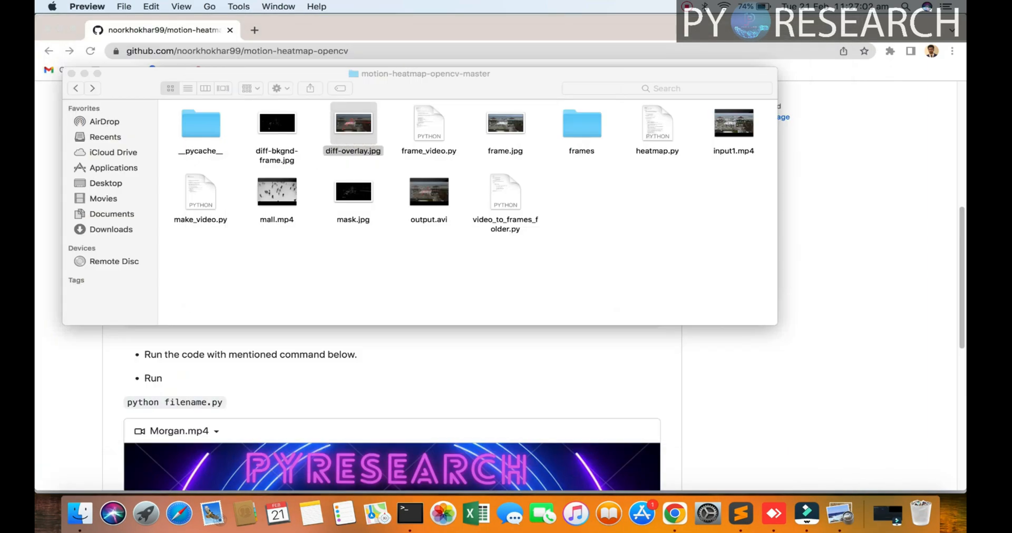
pyautogui.click(276, 123)
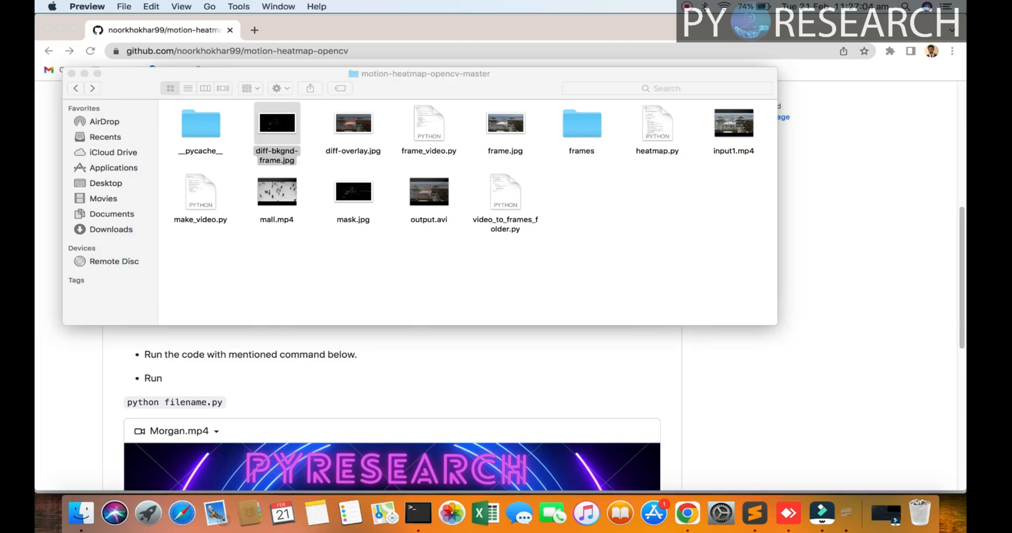